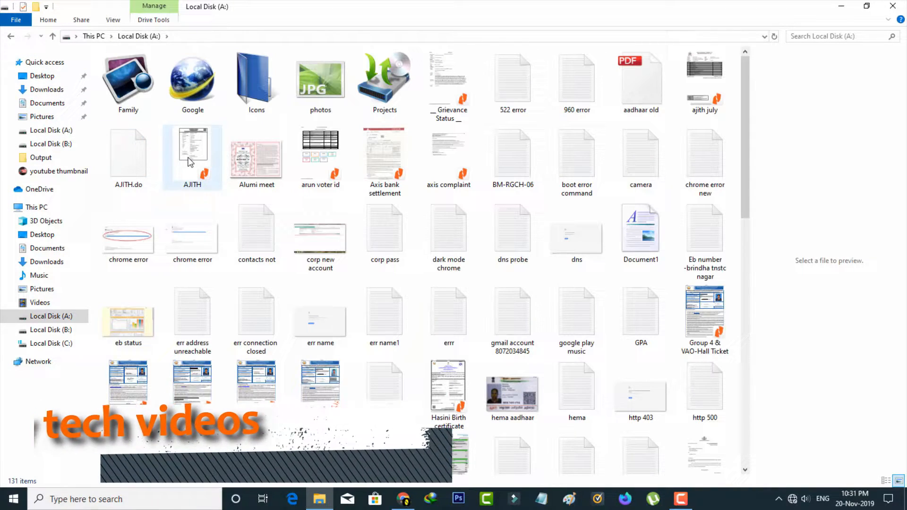
# Preview the AJITH document, then the arun voter id file, on Local Disk (A:)
pyautogui.click(192, 154)
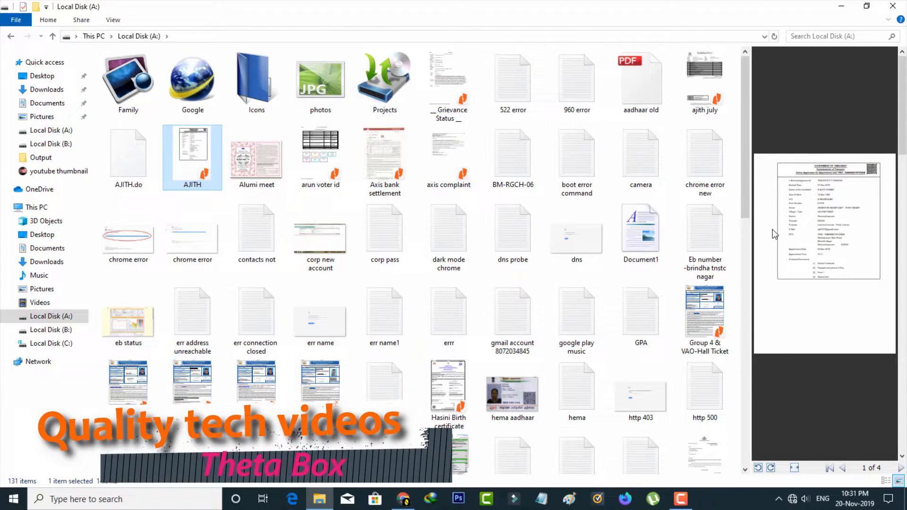
pyautogui.click(321, 151)
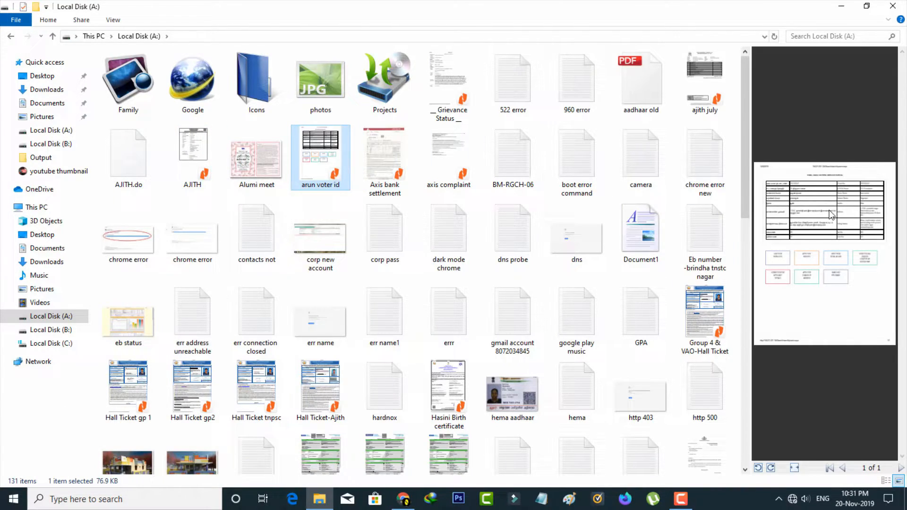
pyautogui.click(385, 153)
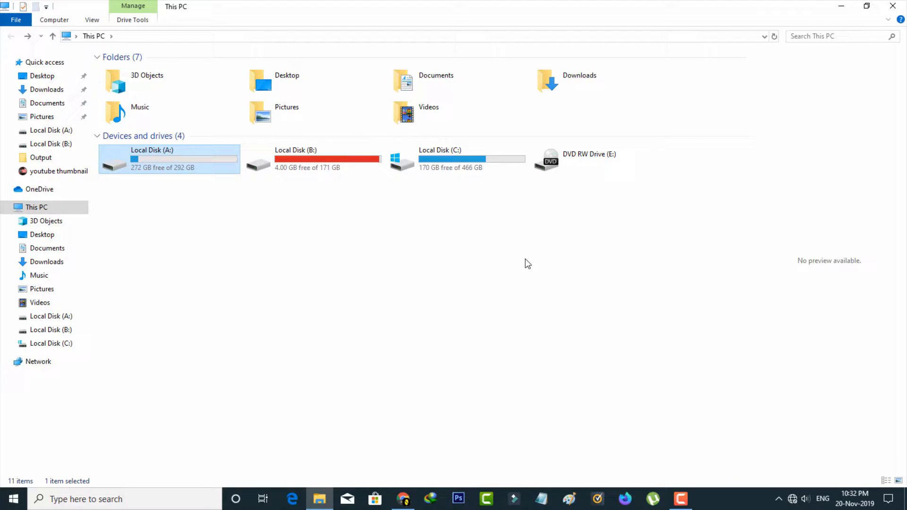
pyautogui.moveTo(555, 267)
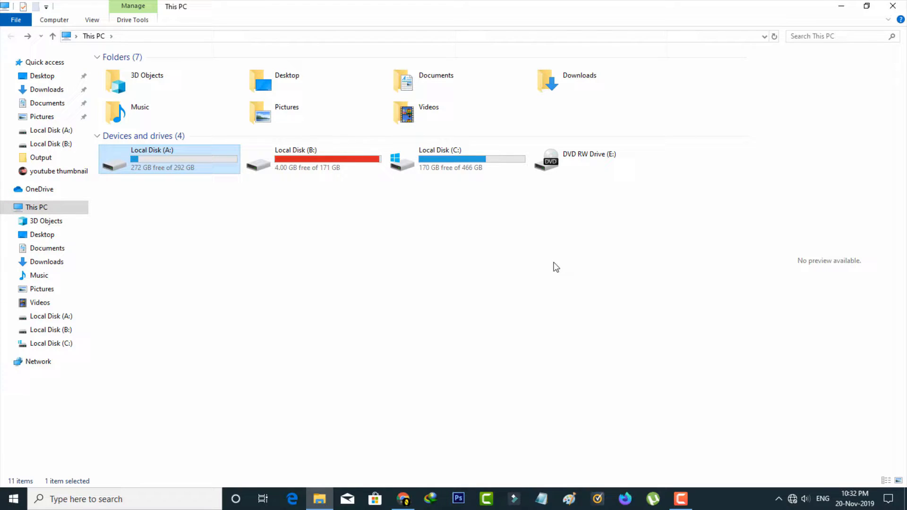
pyautogui.moveTo(826, 282)
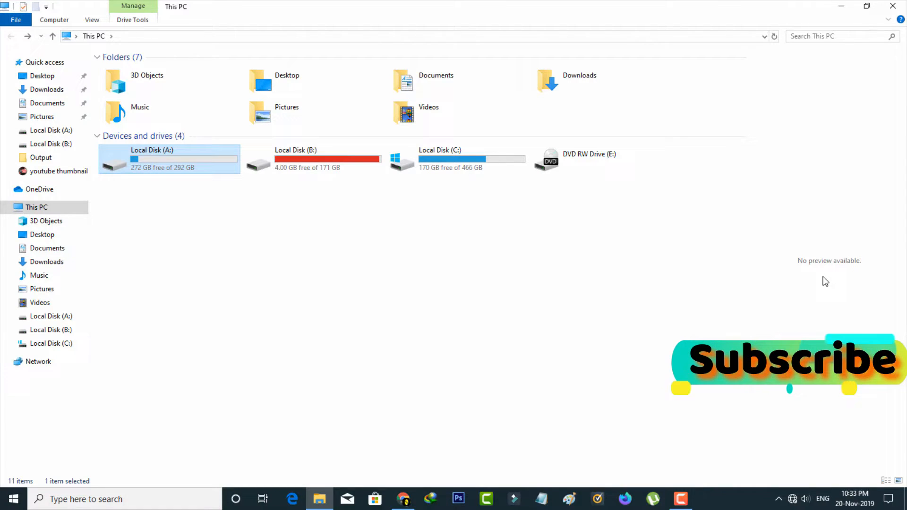
pyautogui.moveTo(738, 273)
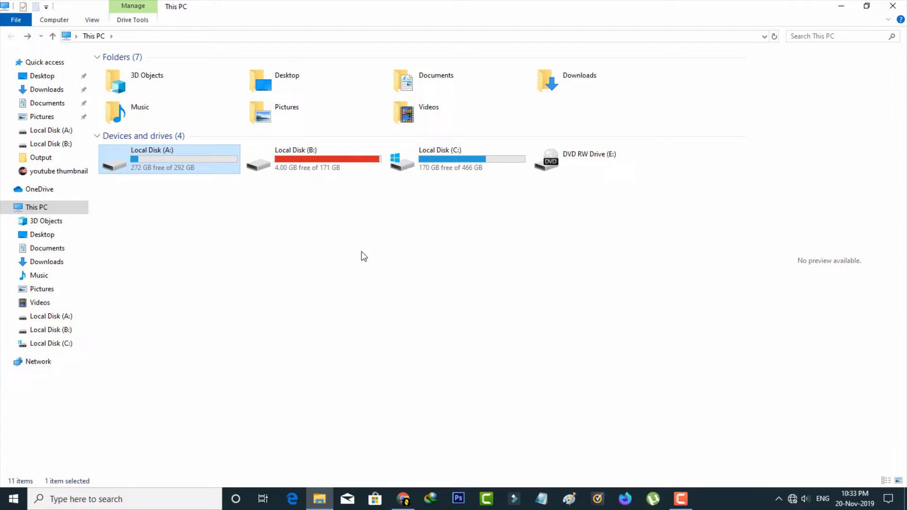
# Open Local Disk (A:) and show the View ribbon's pane and layout options
pyautogui.doubleClick(151, 159)
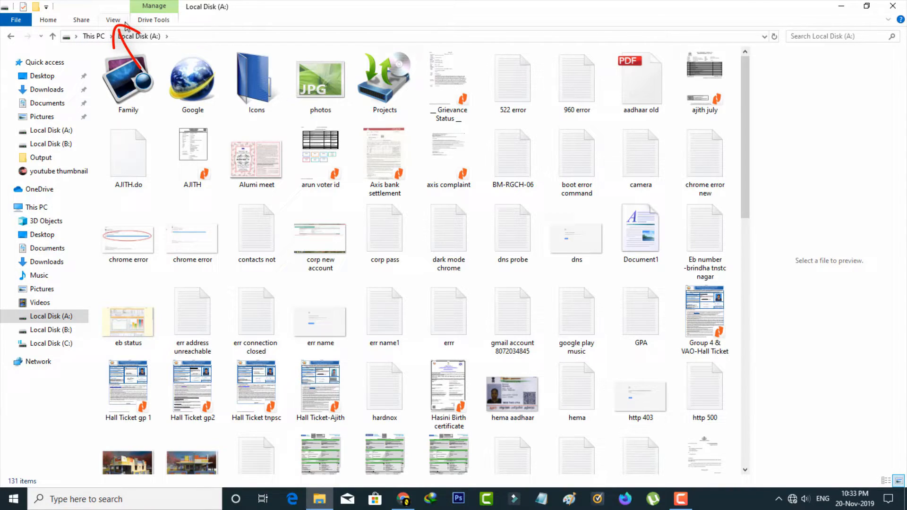
pyautogui.click(114, 20)
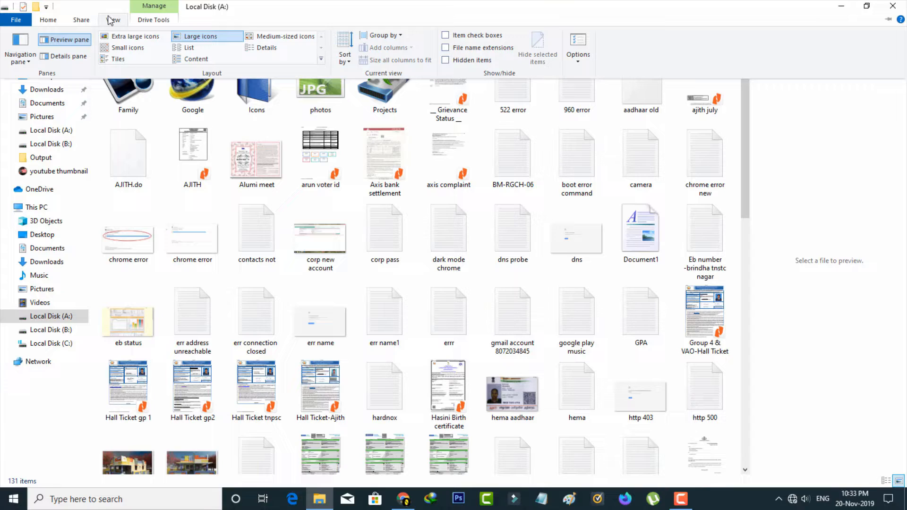